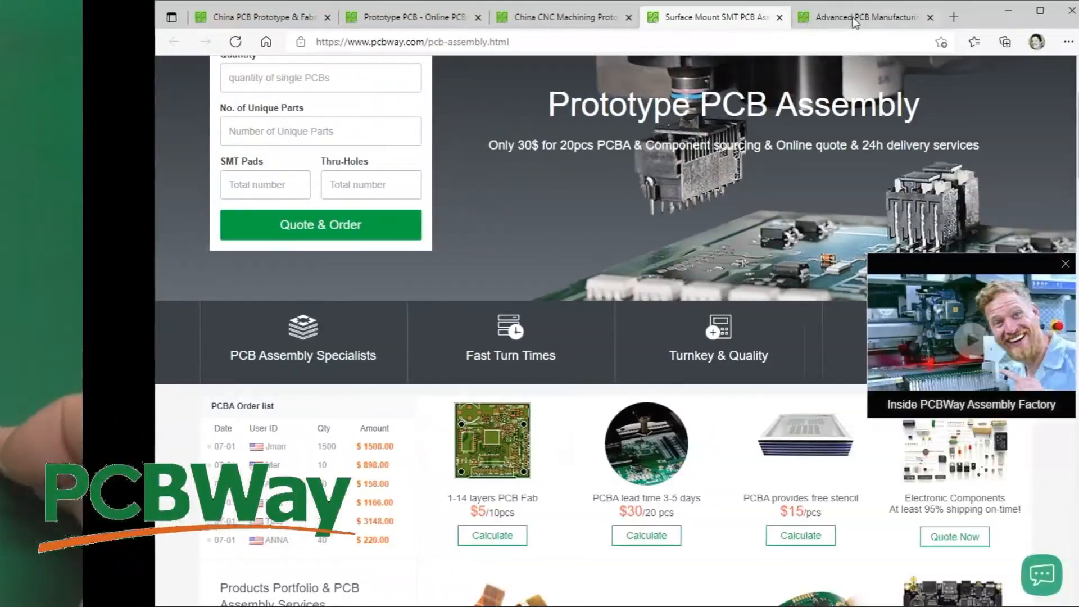
Show the Advanced PCB page's instant quote panel with its $78 starting price and production highlights.
click(863, 17)
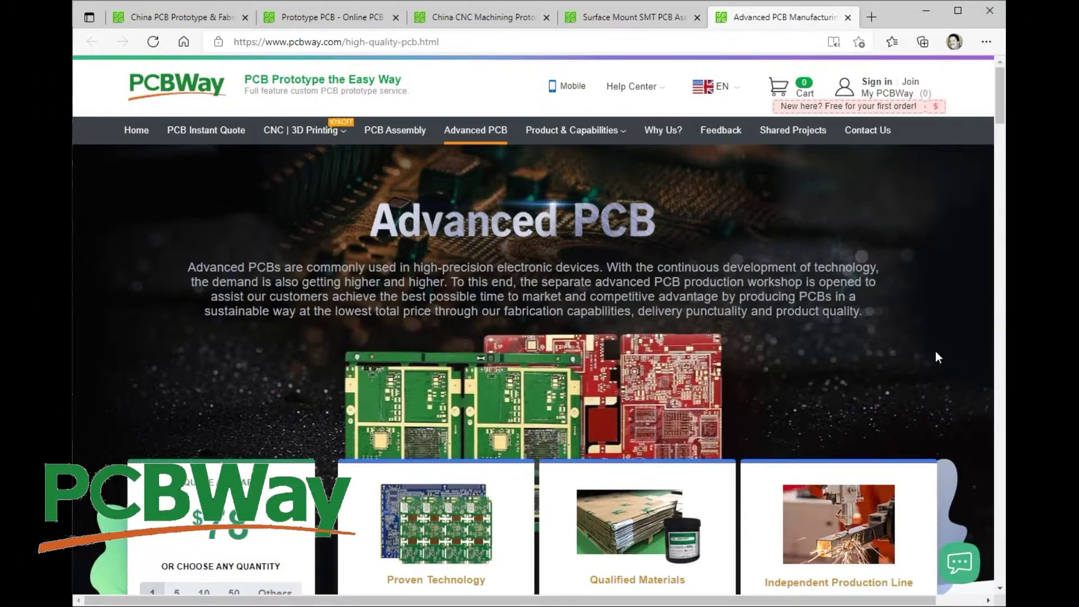
scroll(down, 3)
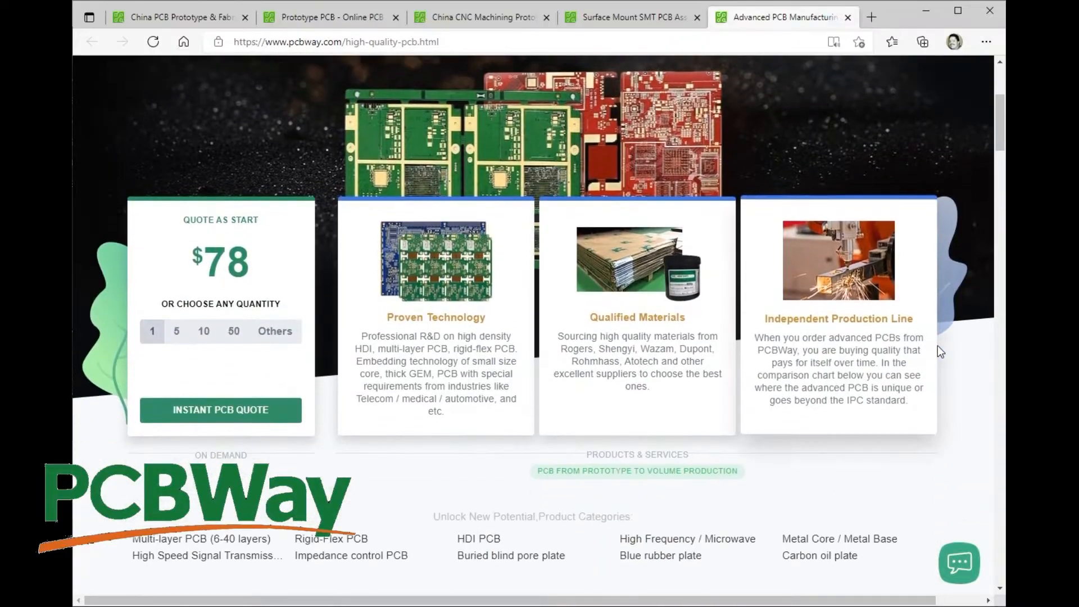